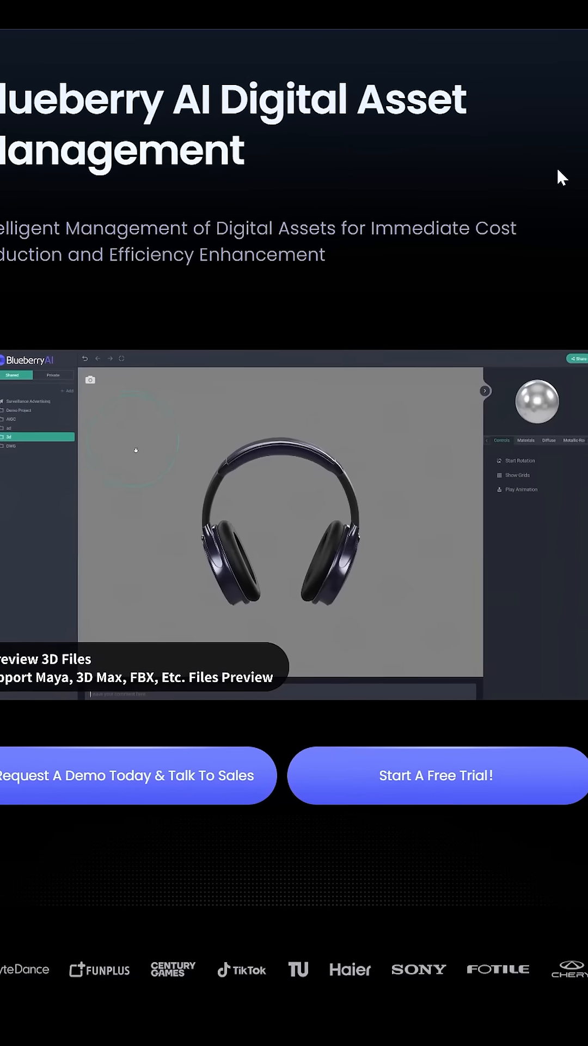
- Scroll down from the landing page to the grid of chair, monitor, speaker and texture assets
scroll(down, 3)
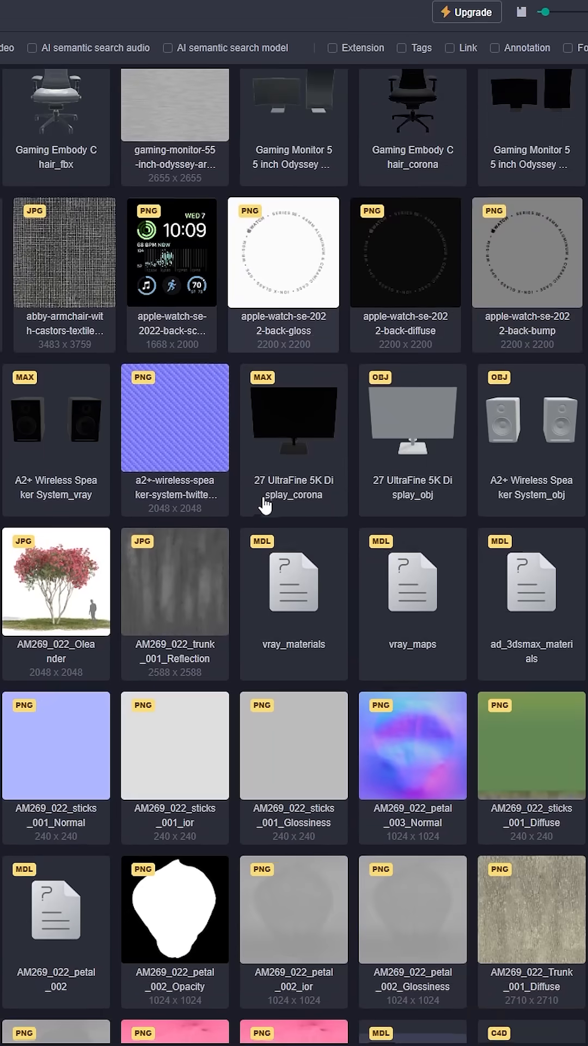
scroll(down, 3)
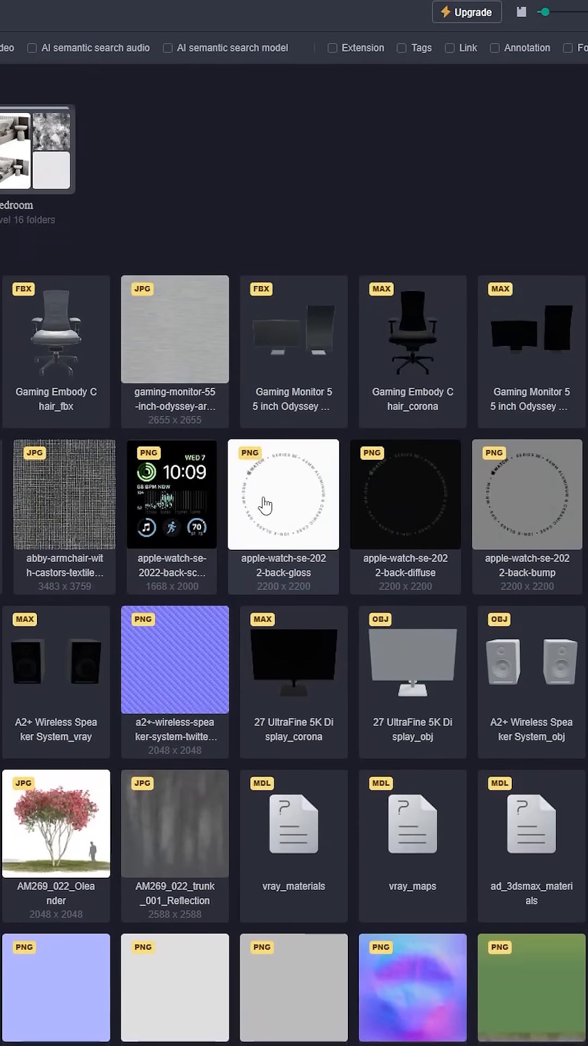
- Preview the Gaming Embody Chair in 3D, then step through to a tree model
double_click(56, 329)
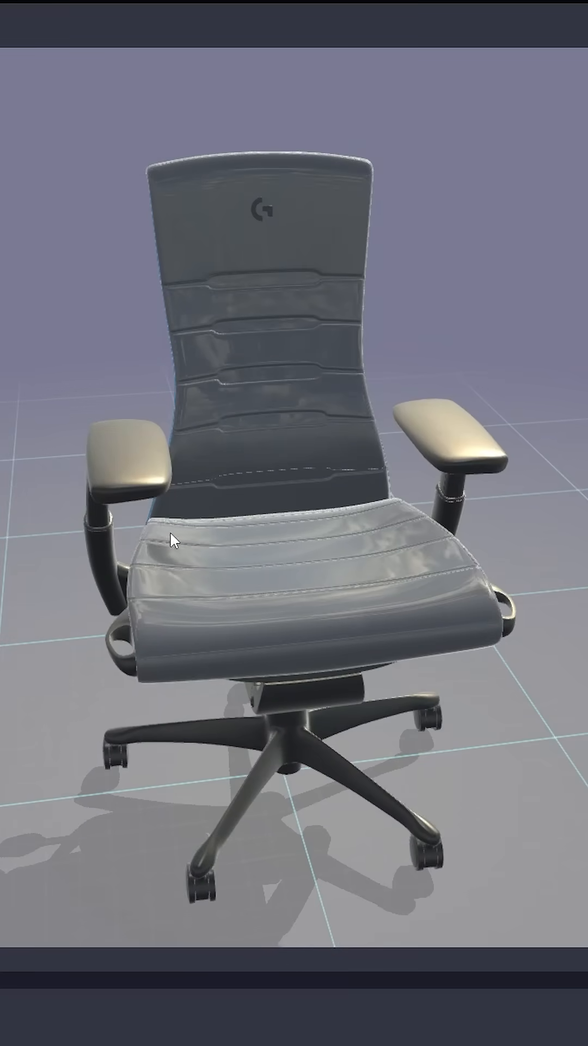
click(570, 477)
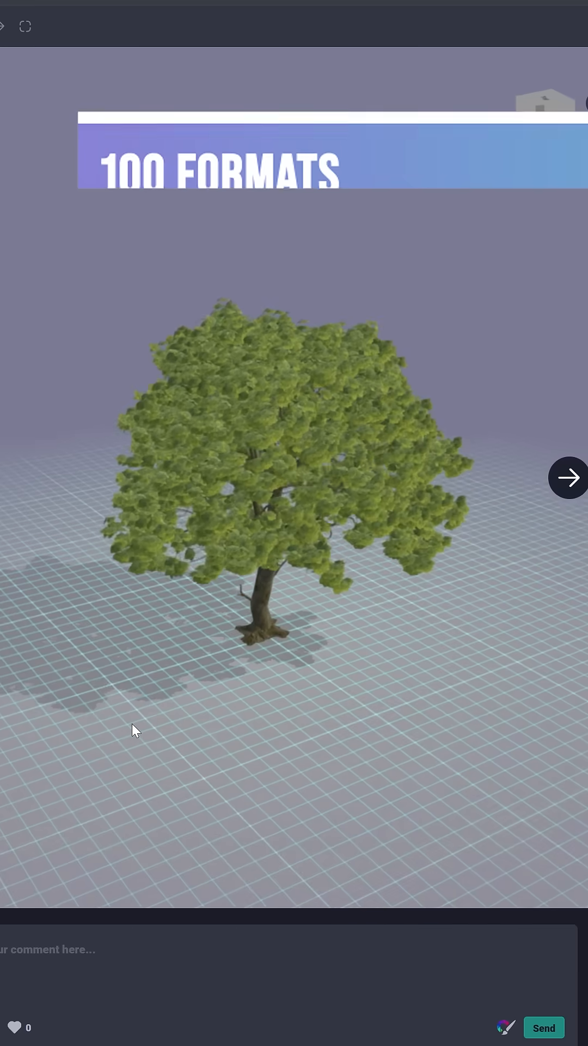
click(569, 478)
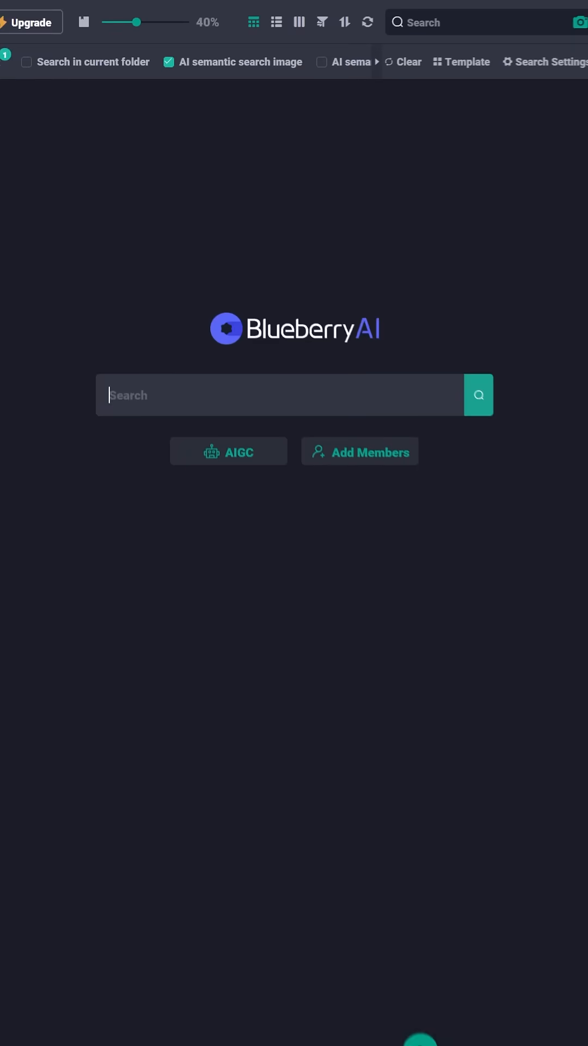
- Search 'chair' with AI semantic image search enabled
text(chair)
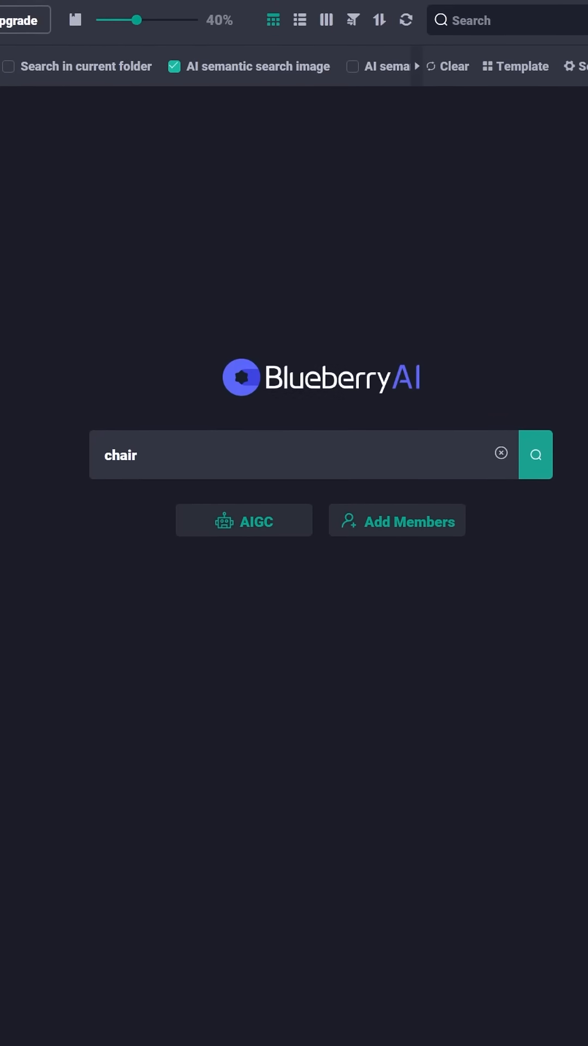
click(535, 454)
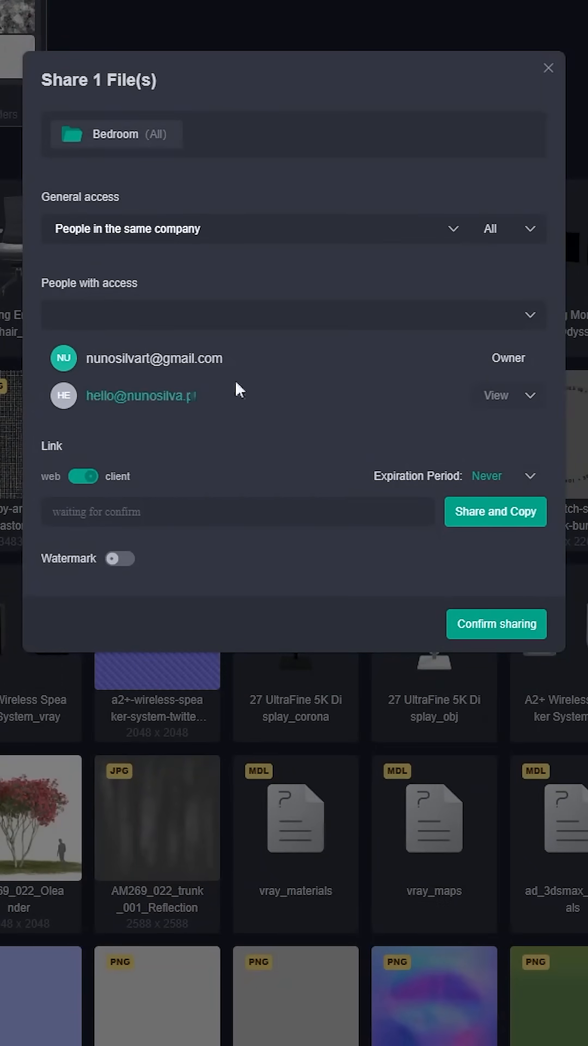
- Open the Share 1 File(s) dialog for a Bedroom collection file
click(548, 68)
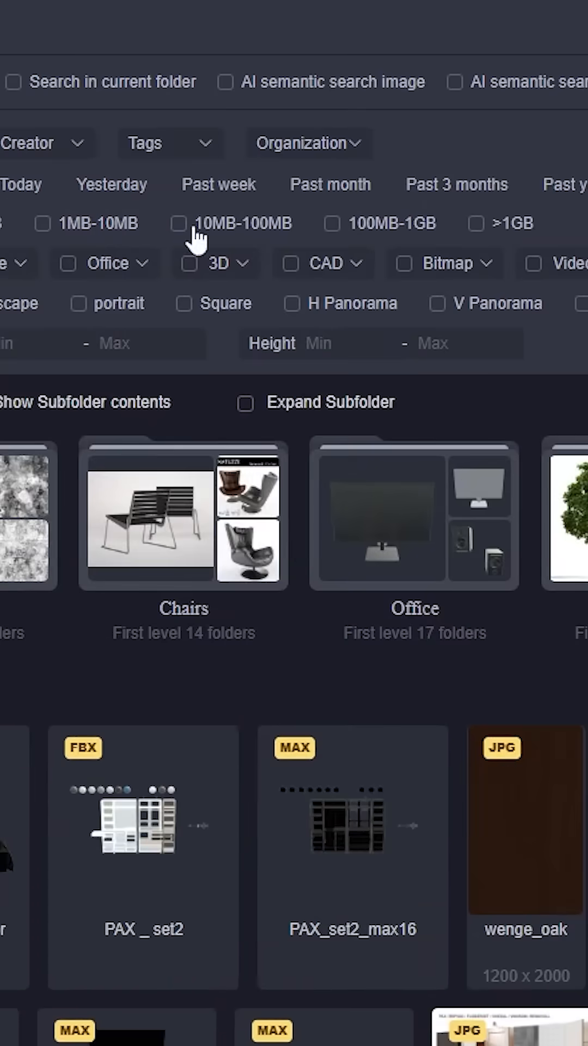
- Filter by Type > 3D to show only glb, gltf, fbx and blend models, then scroll results
click(218, 262)
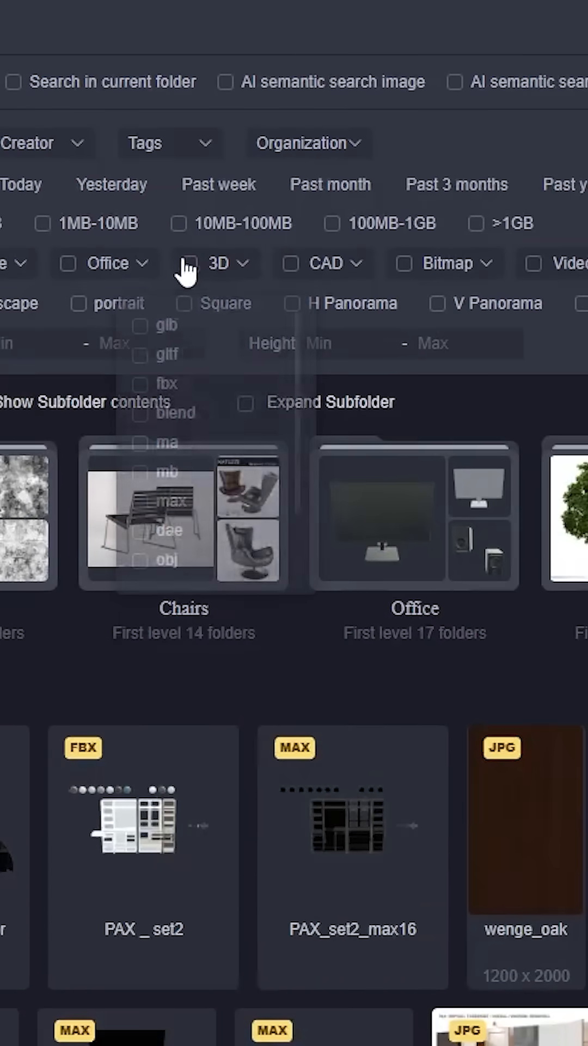
click(196, 262)
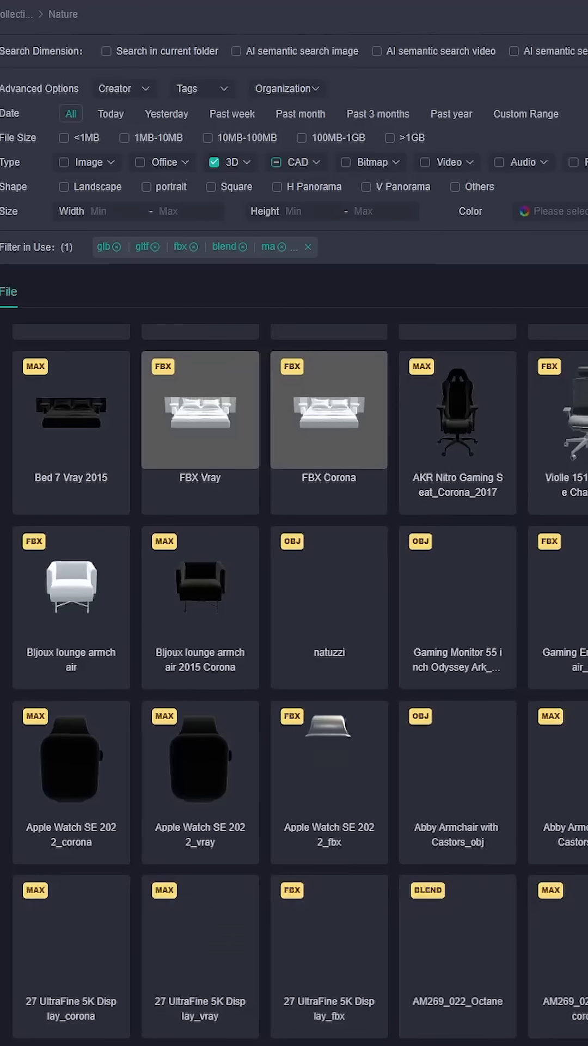
scroll(down, 3)
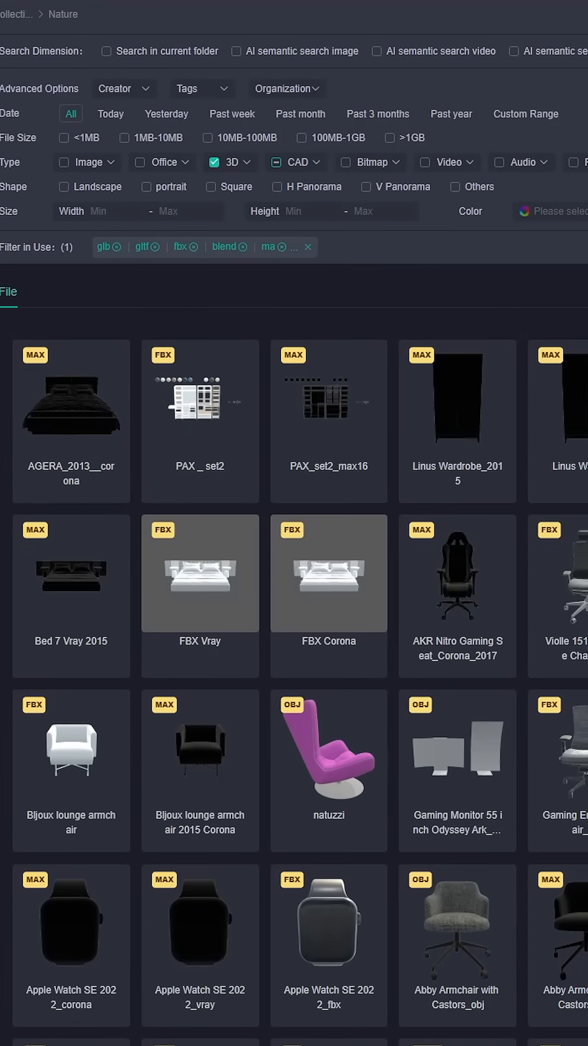
scroll(down, 3)
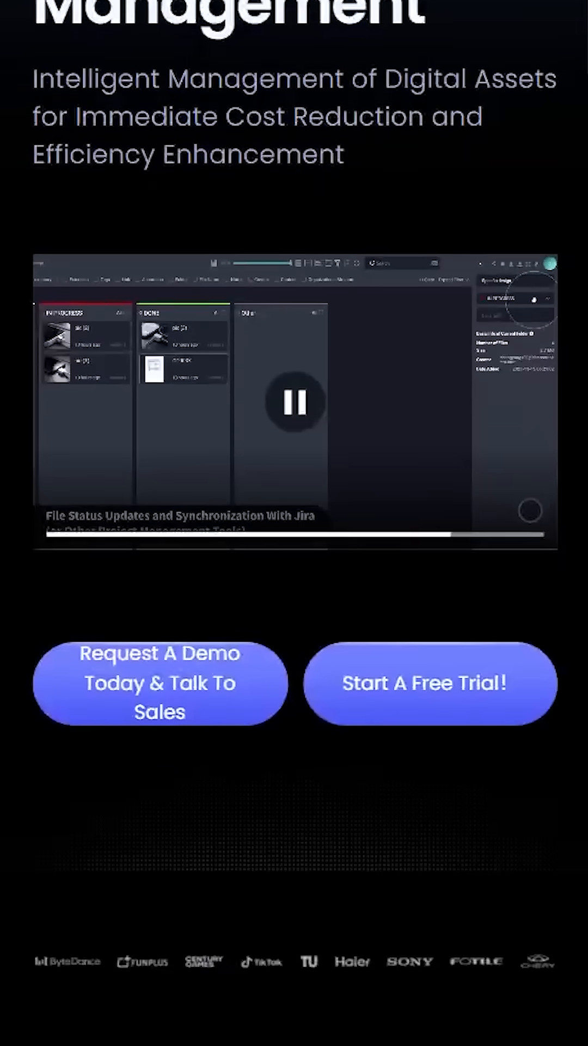
scroll(down, 3)
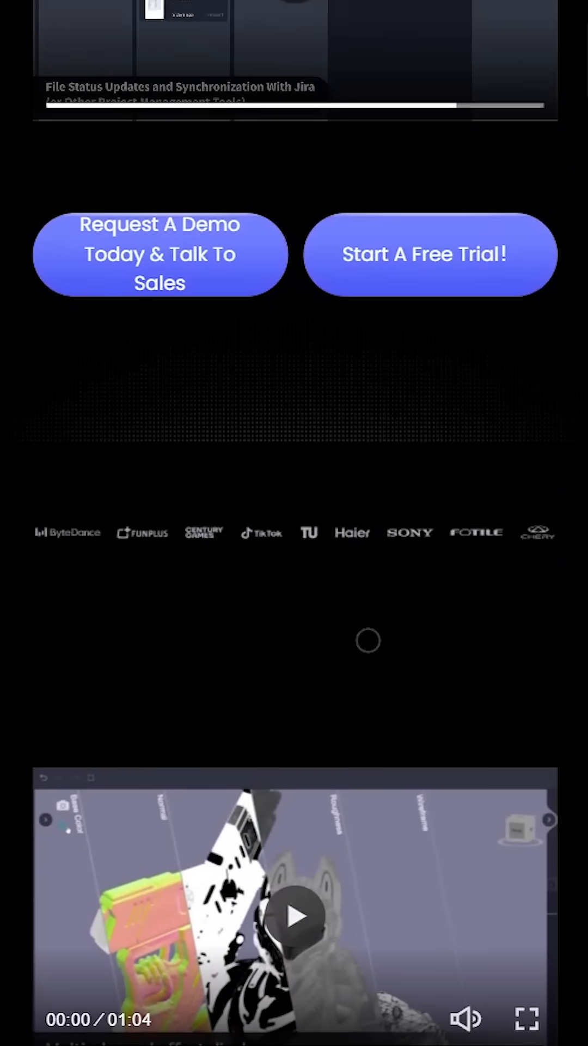